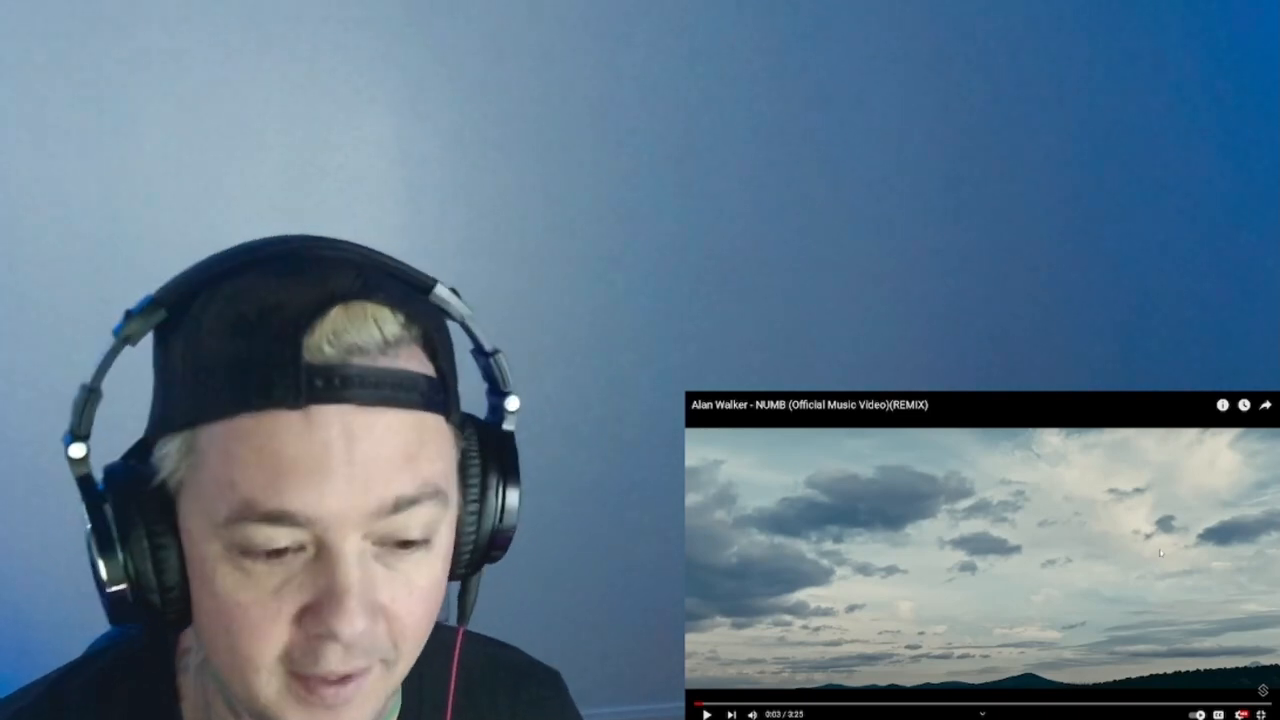
- Resume the Alan Walker 'NUMB' remix music video in the embedded player
left_click(980, 560)
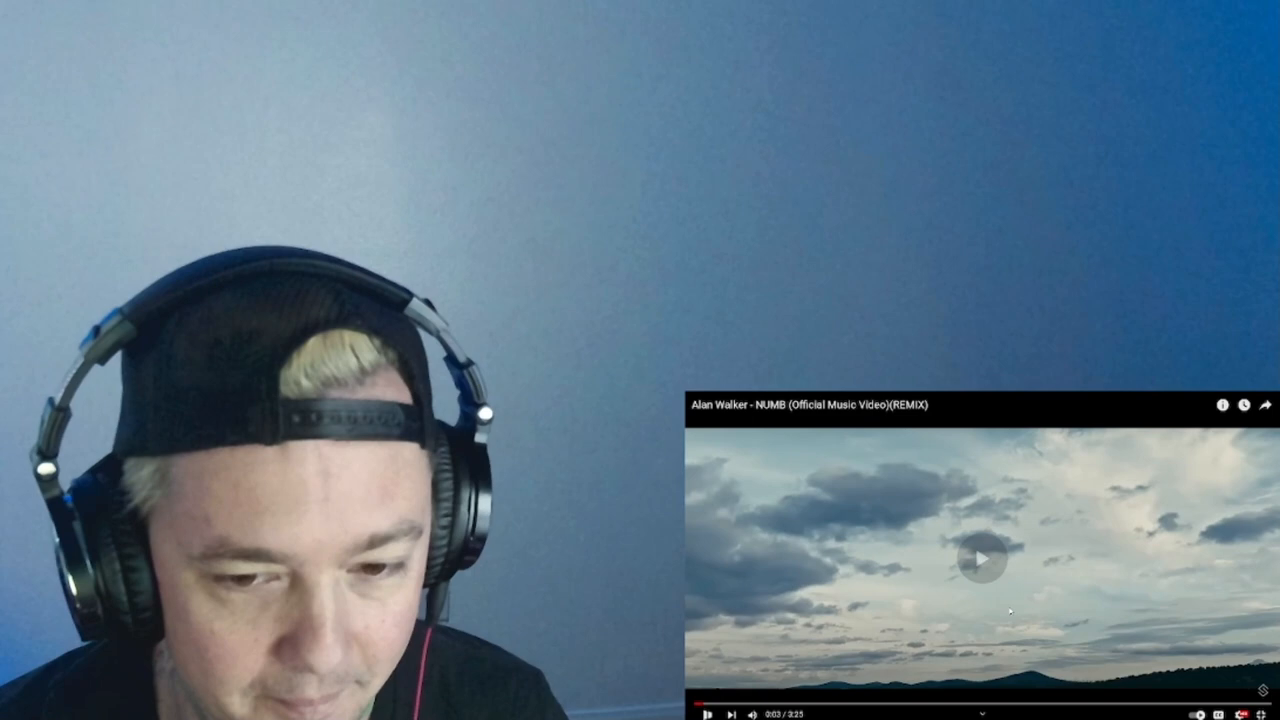
left_click(981, 557)
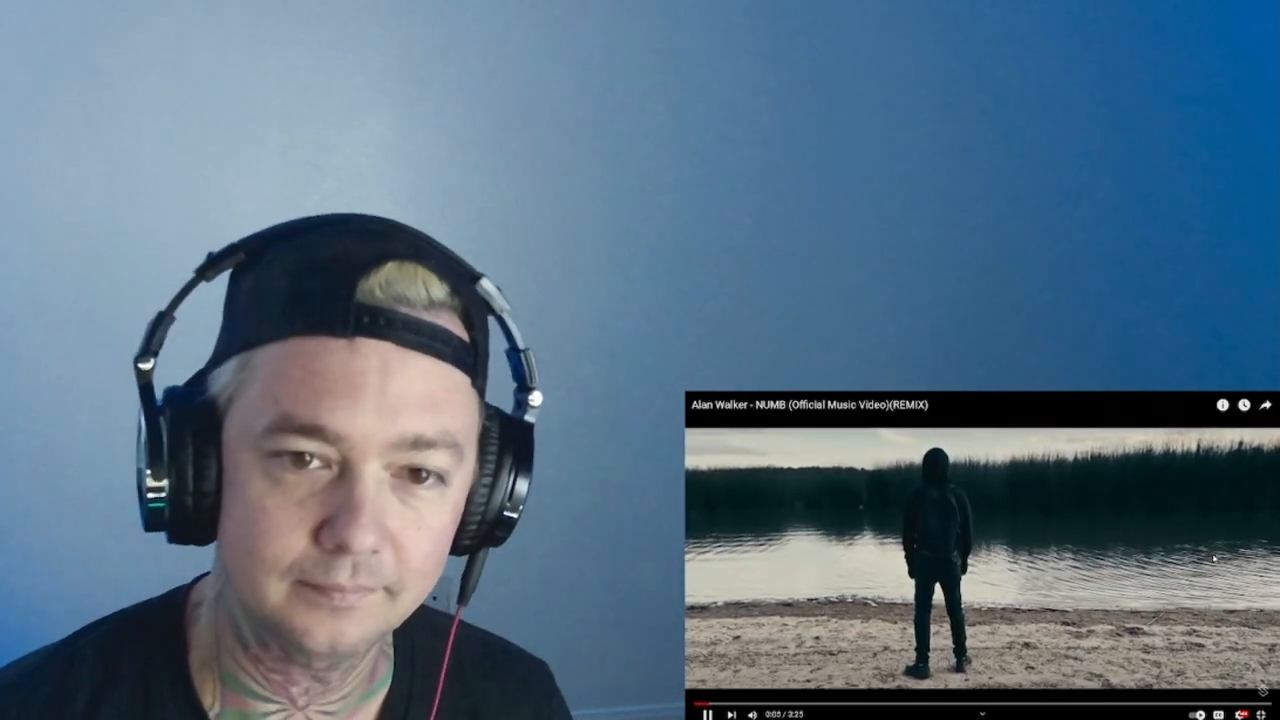